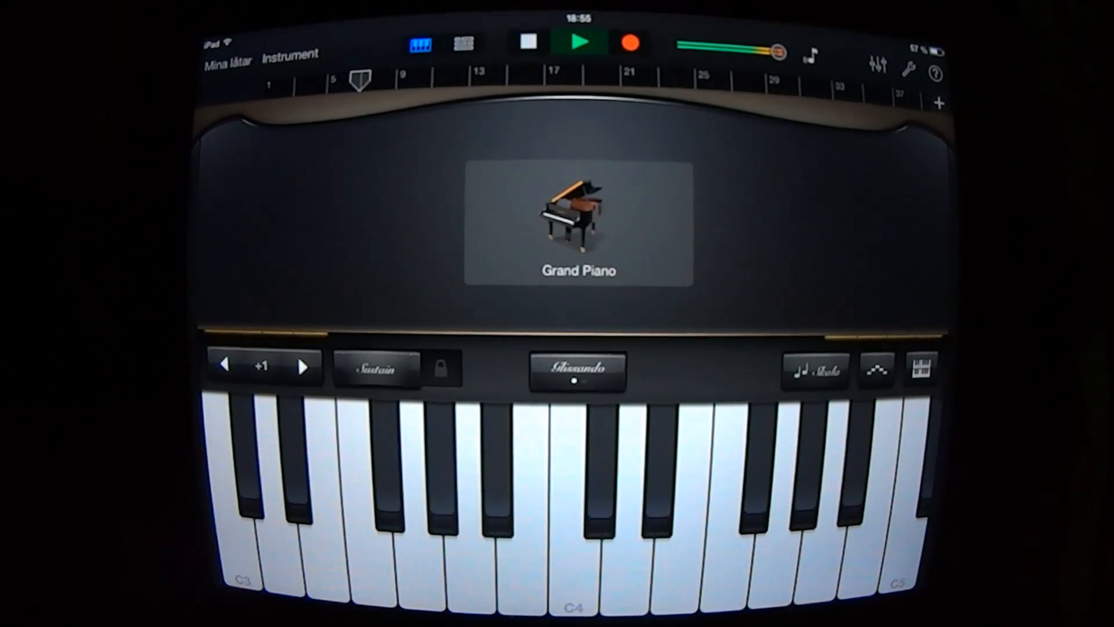
Step: Switch the Smart Guitar to Classic Clean, raise its reverb level, and pluck a note on the fretboard
click(907, 69)
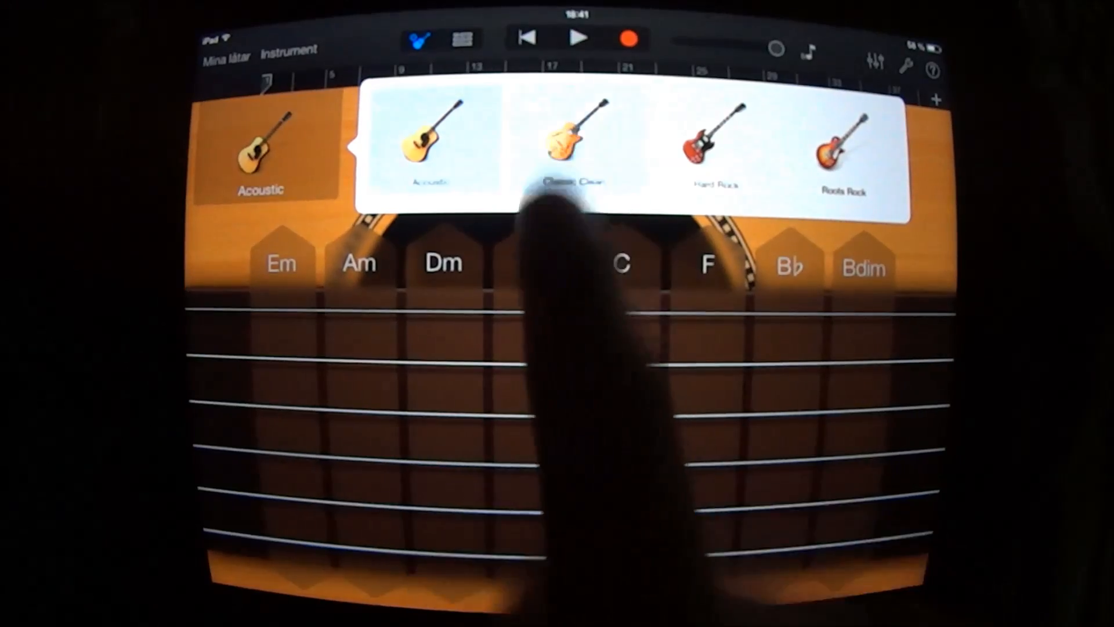
click(568, 141)
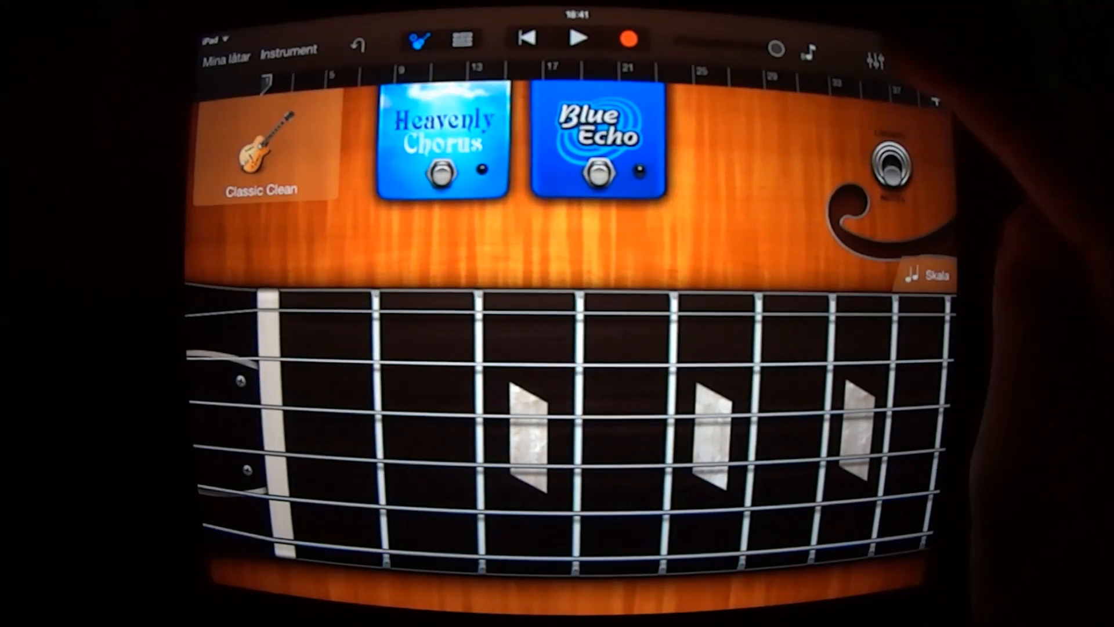
click(875, 61)
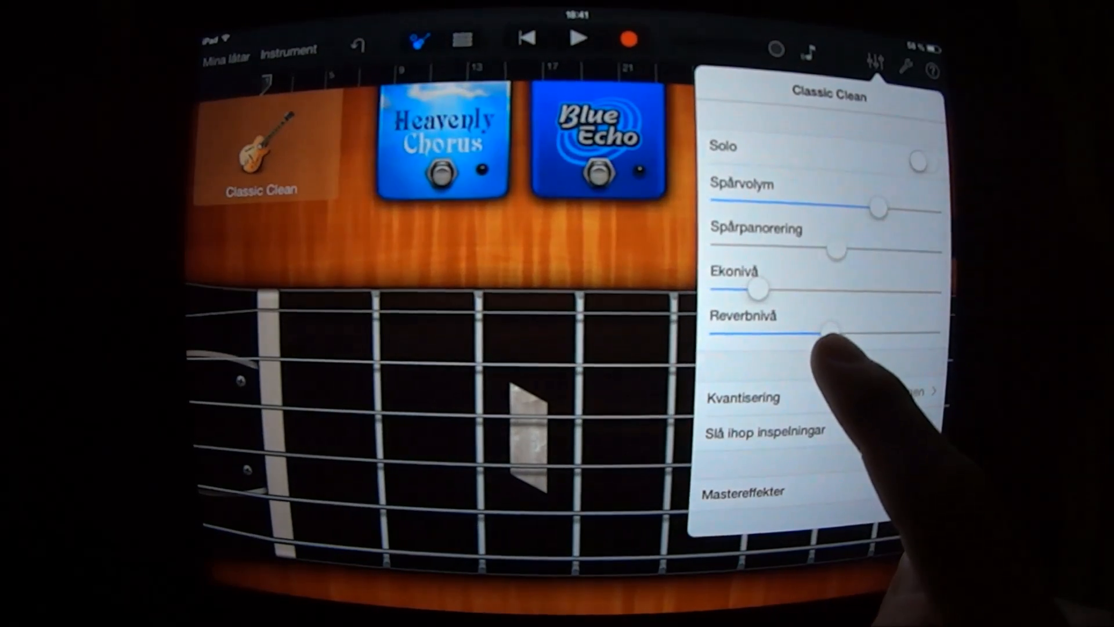
drag(827, 329, 846, 332)
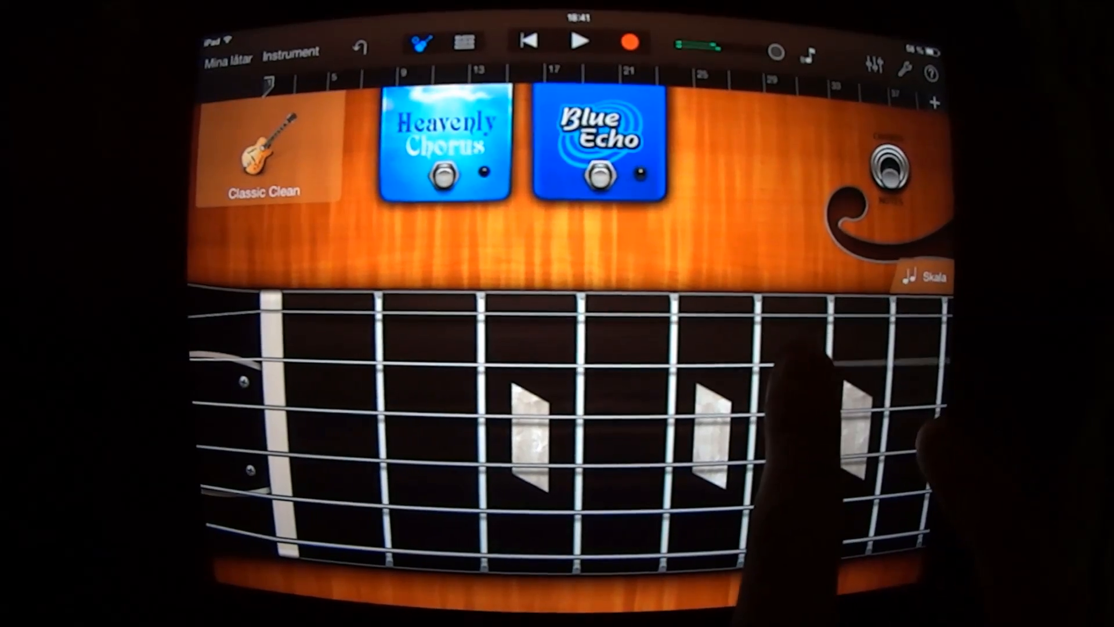
click(580, 42)
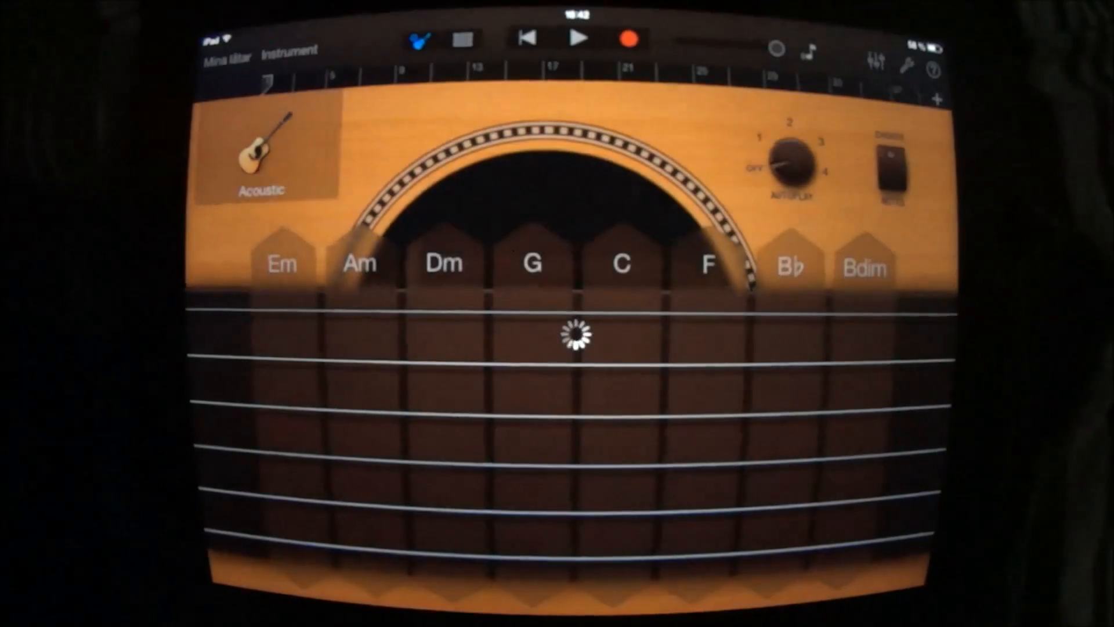
Step: Adjust a level slider in the Roots Rock guitar's track settings
click(875, 59)
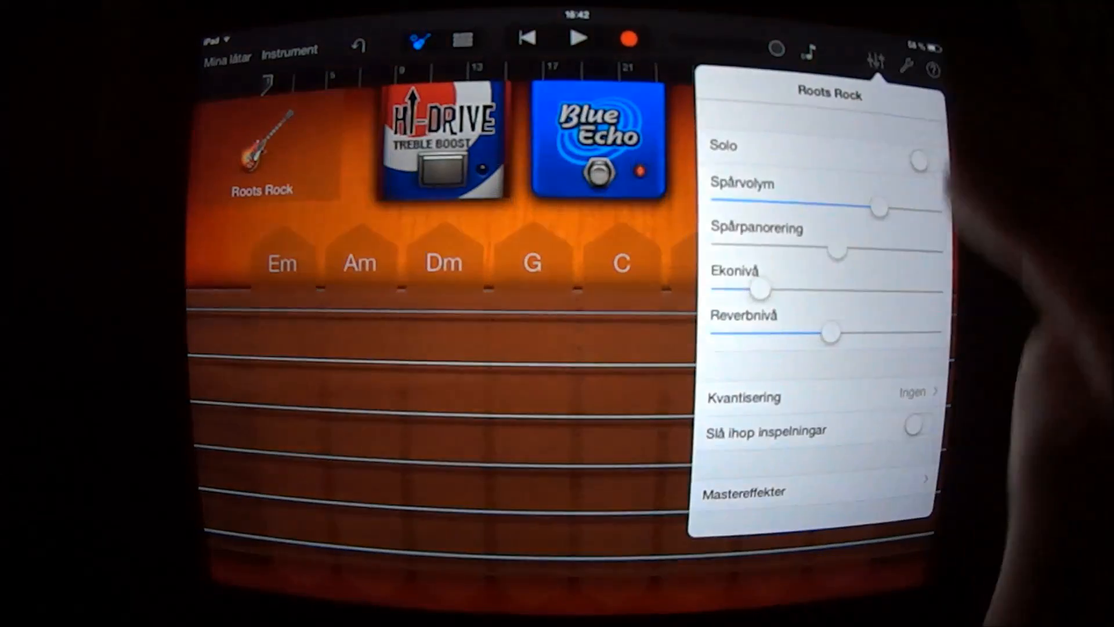
drag(831, 332, 864, 332)
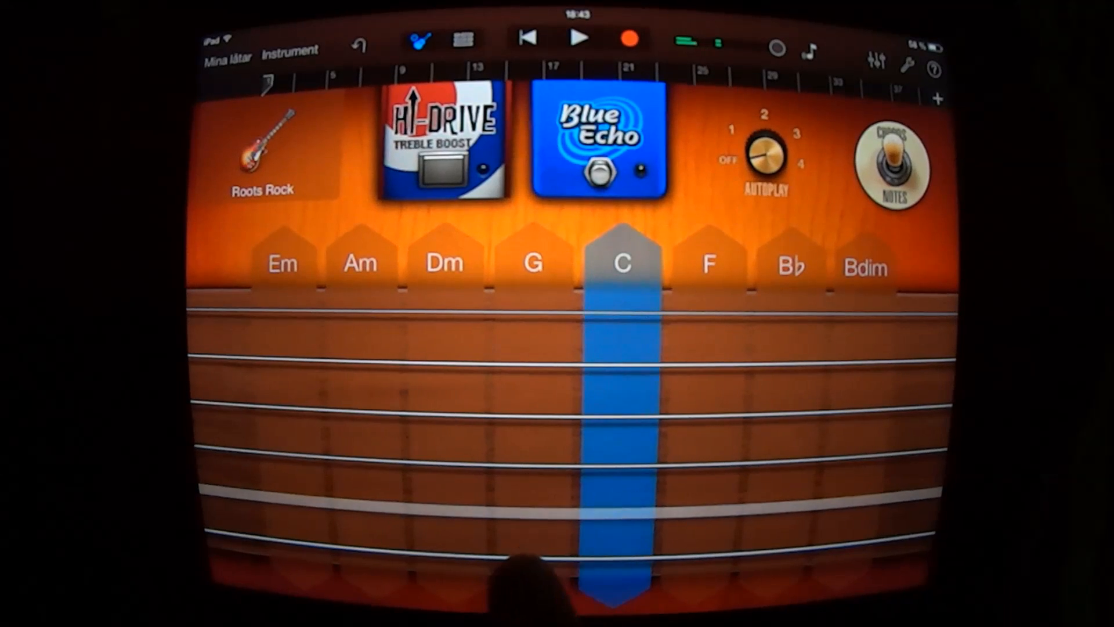
Step: Strum the C and Dm chord strips while recording the Roots Rock part
click(533, 261)
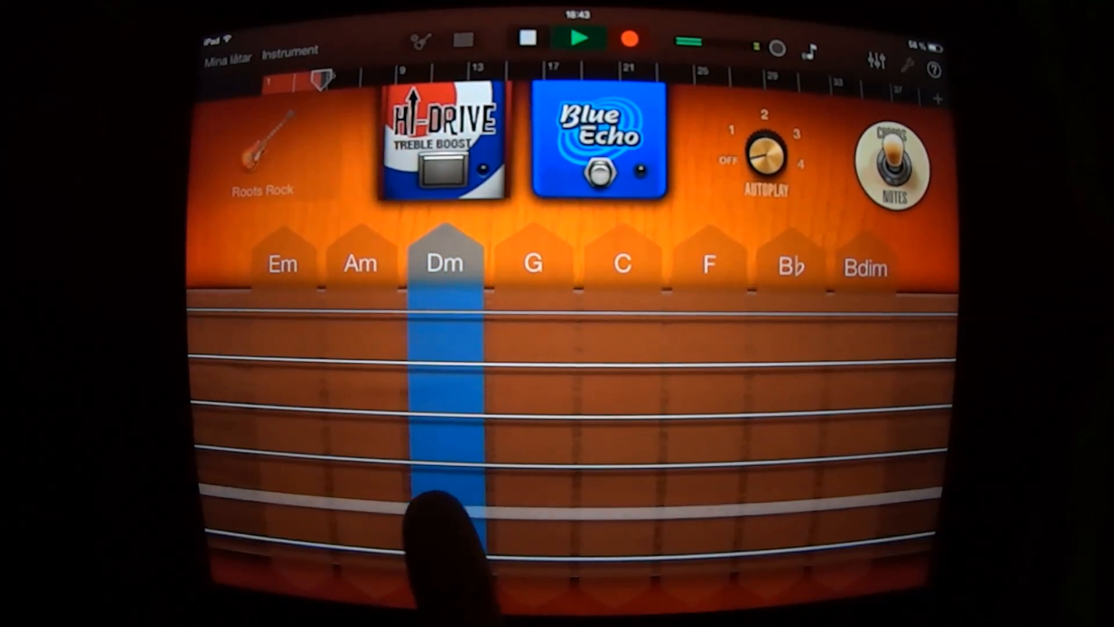
click(463, 39)
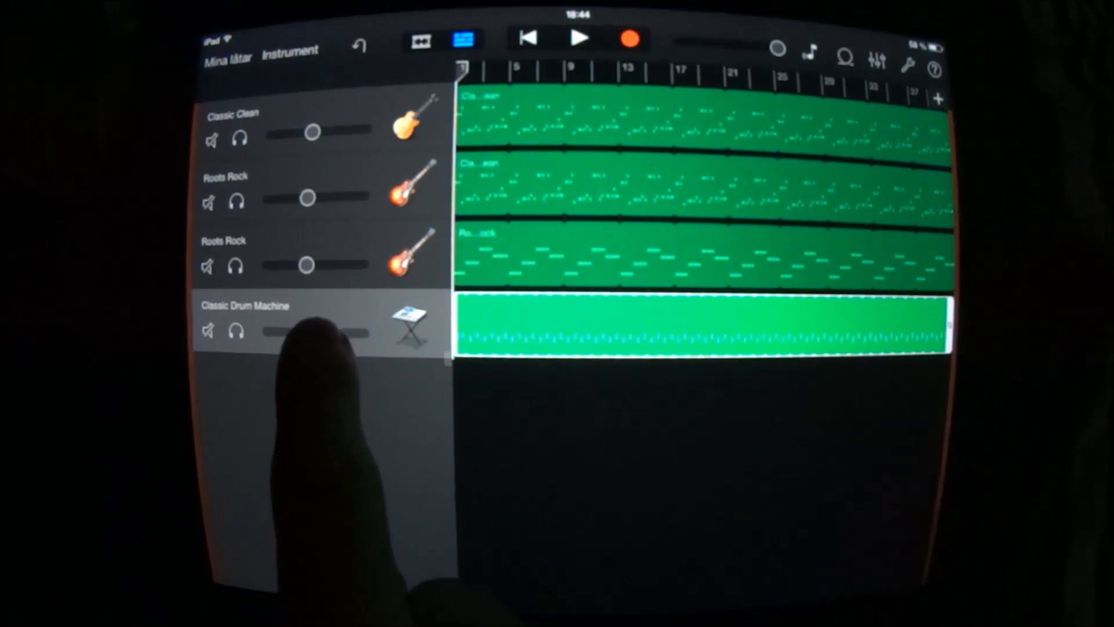
Step: Select the Classic Drum Machine track header in Tracks view
click(245, 321)
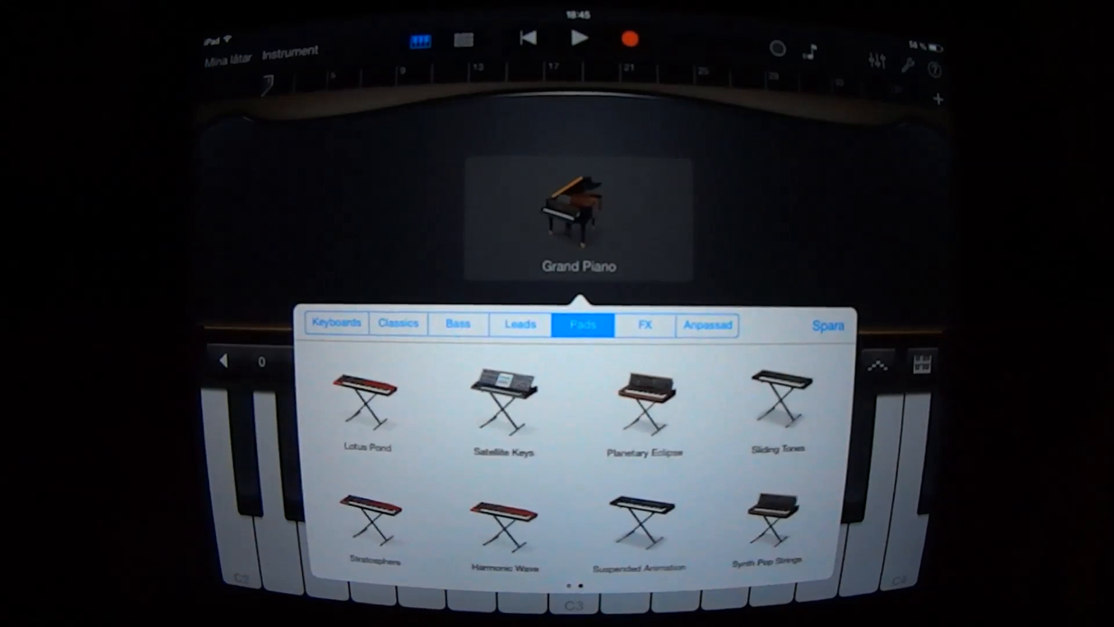
Step: Choose the Stratosphere pad under Pads and record a few played notes on its keys
click(373, 515)
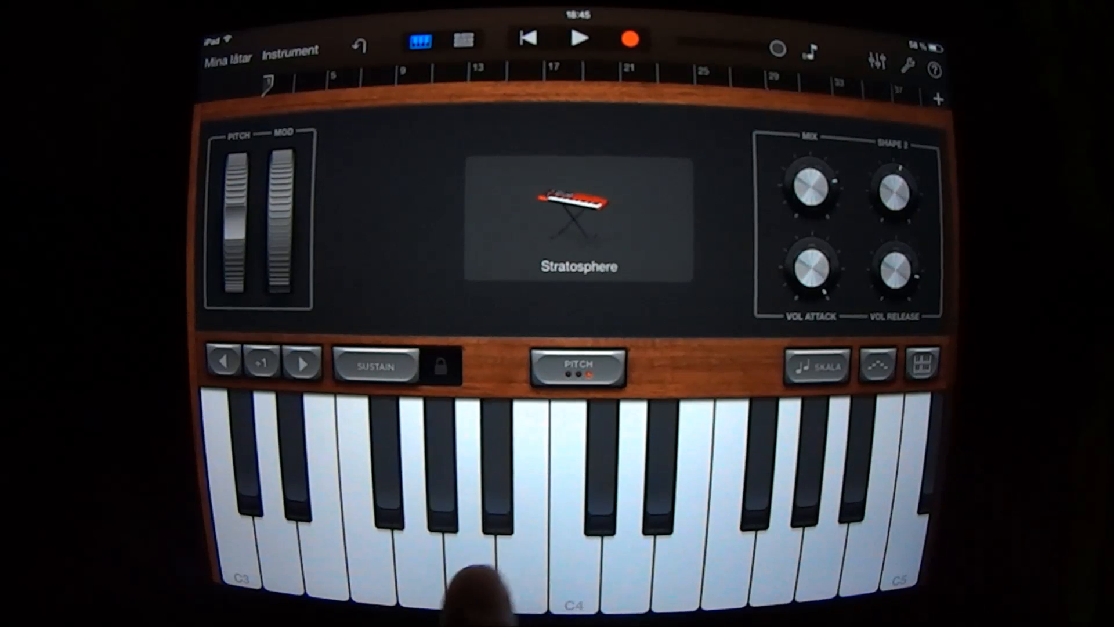
click(466, 549)
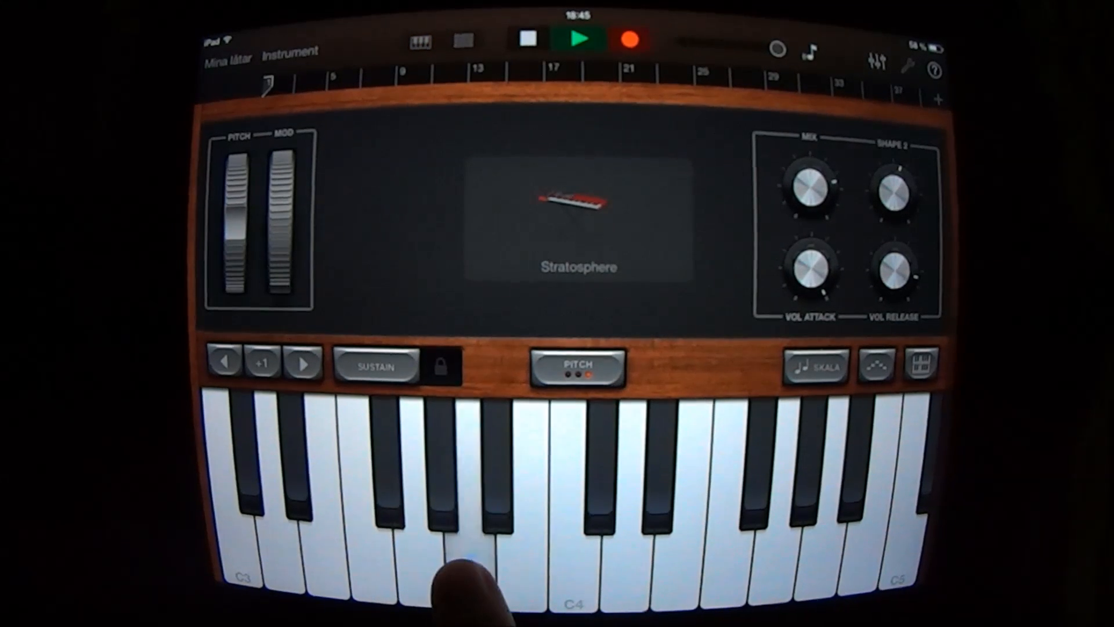
click(461, 550)
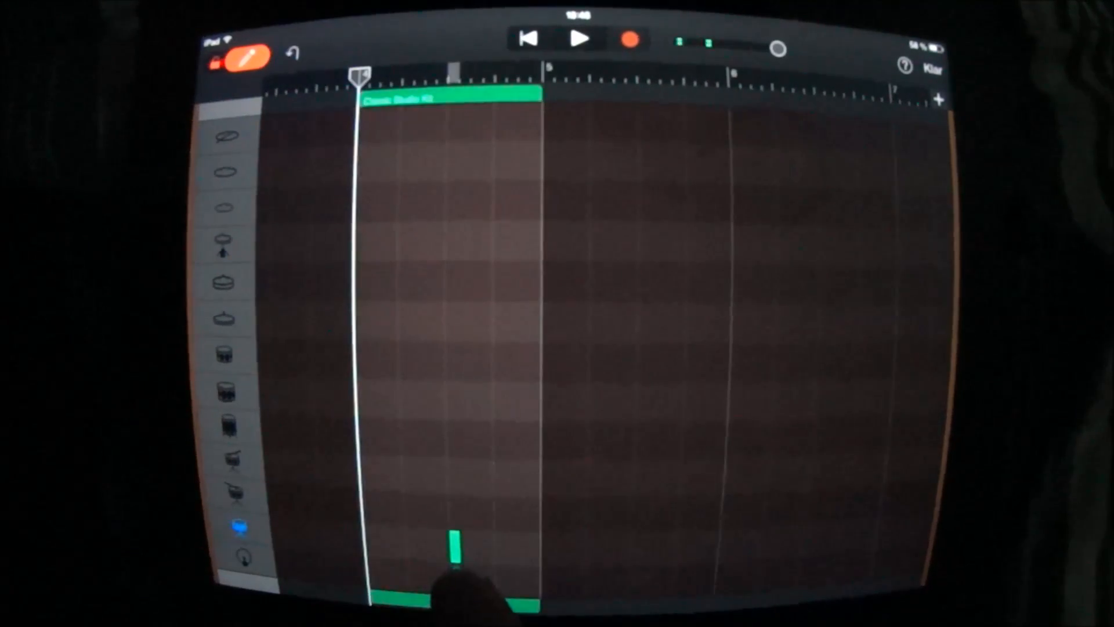
Step: Add a drum hit to the Classic Studio Kit region grid and leave the editor
click(498, 554)
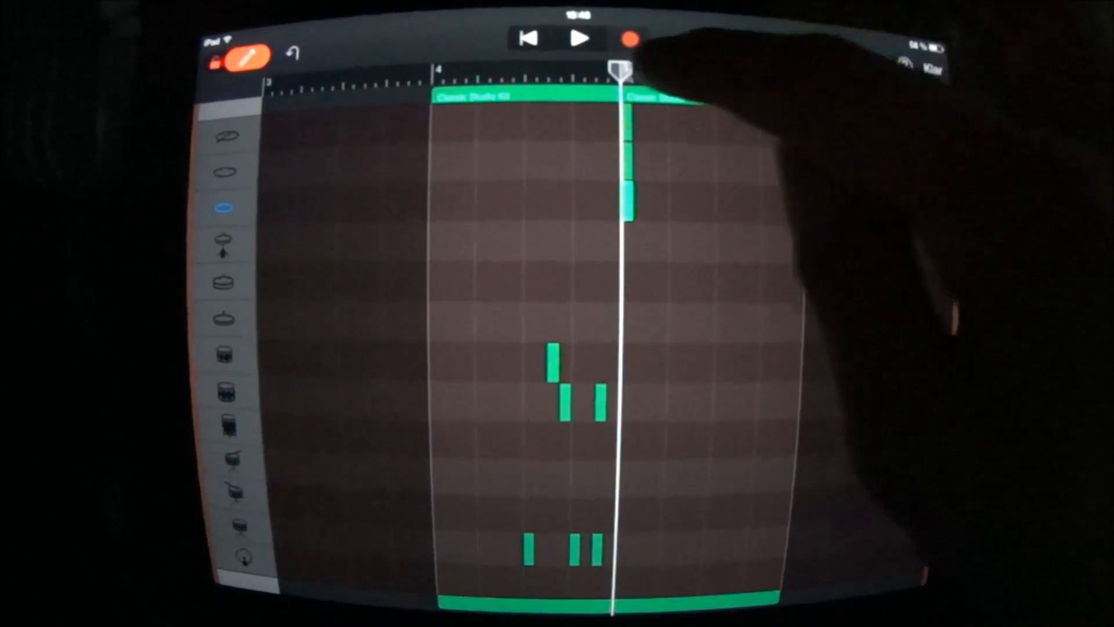
click(581, 39)
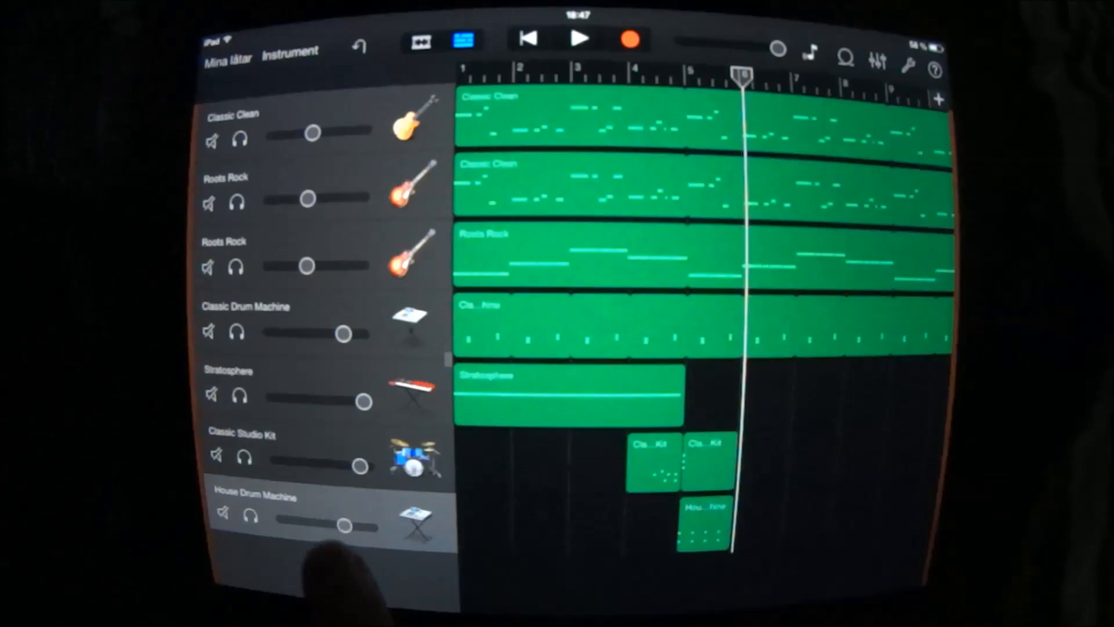
Step: Select the House Drum Machine track so its region can be looped longer
click(706, 444)
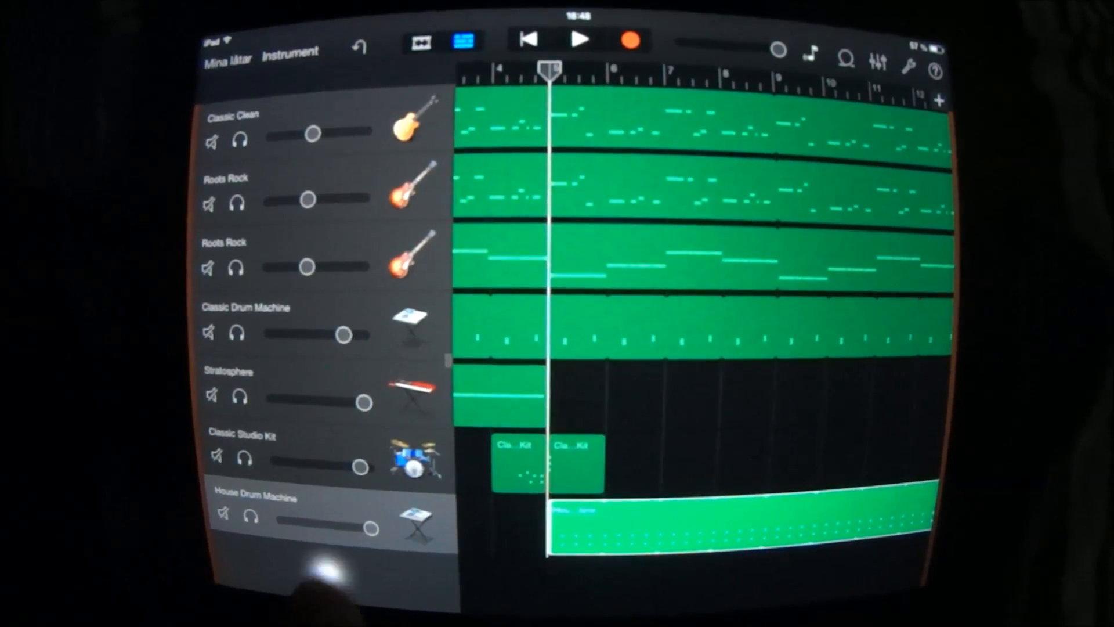
Step: Add a Liverpool Smart Bass track and record the C, Dm and Am chord strips
click(419, 39)
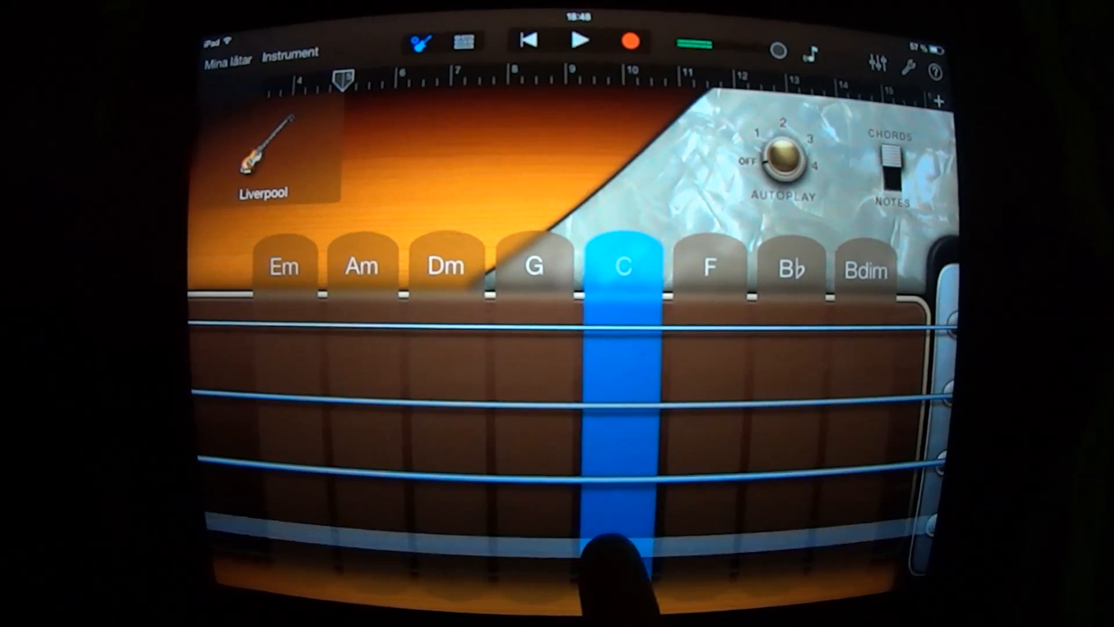
click(533, 270)
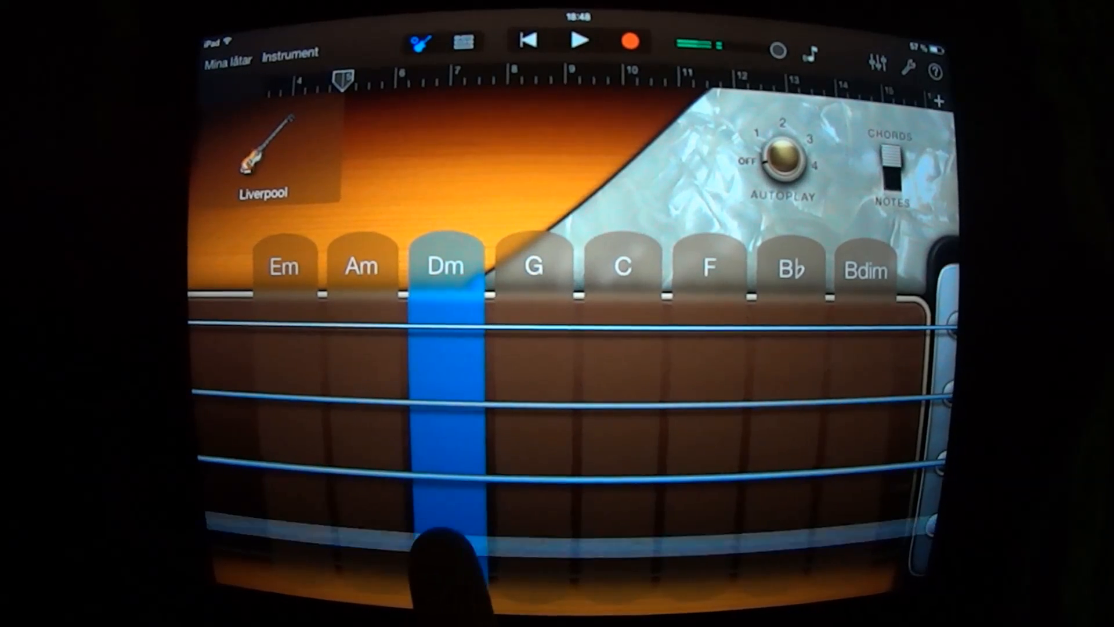
click(580, 40)
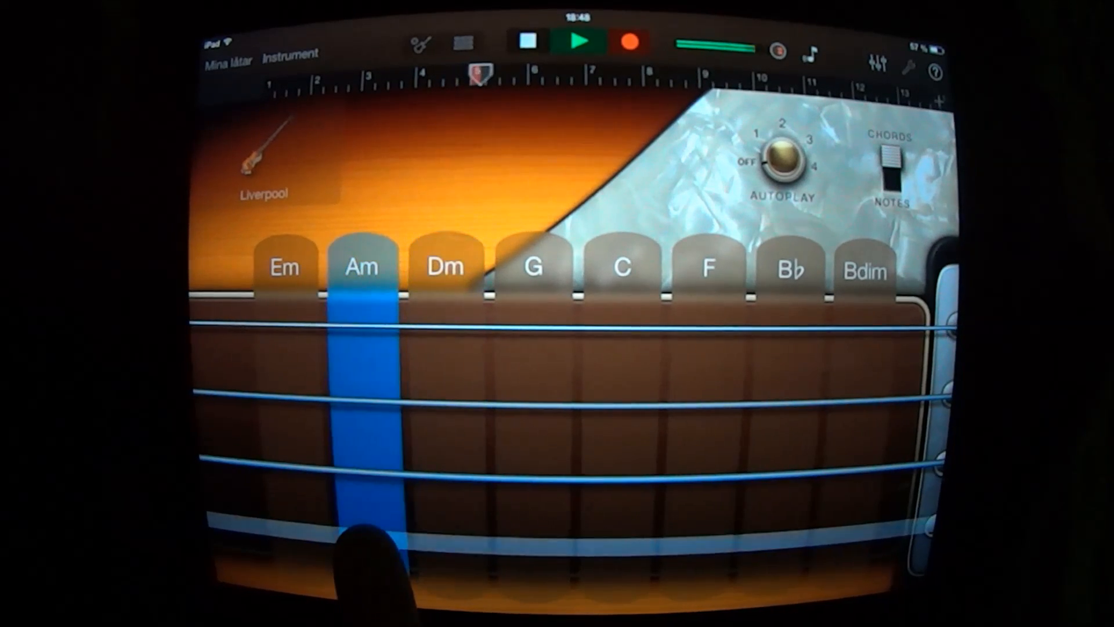
click(622, 267)
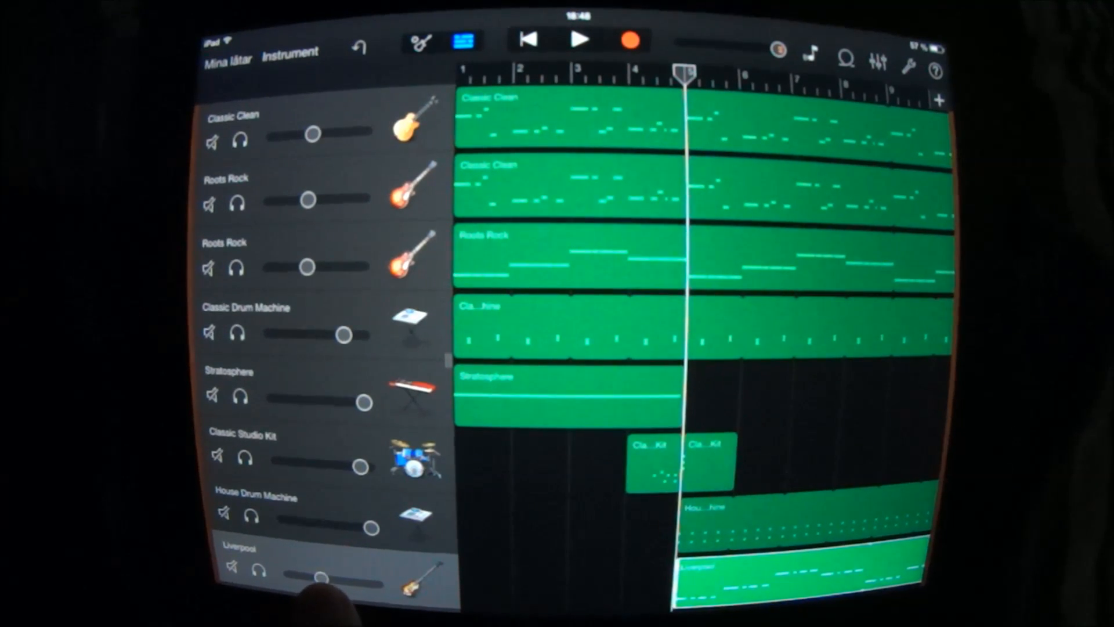
Step: In the Apple Loops browser filtered to Slagverk, scroll to and pick Latin Day Conga 03
click(847, 62)
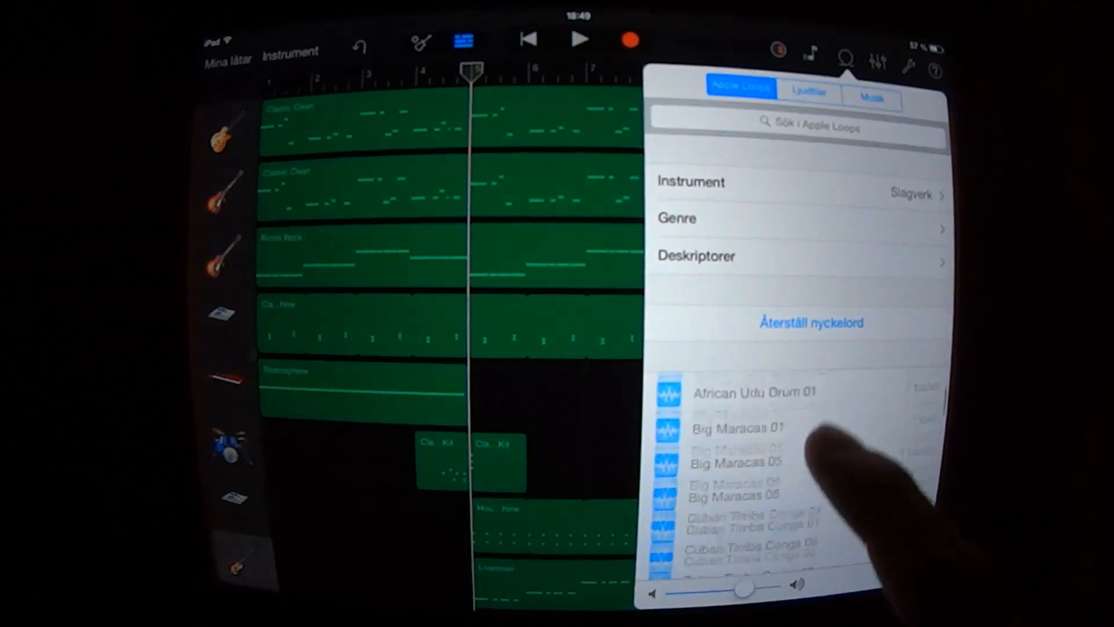
scroll(down, 3)
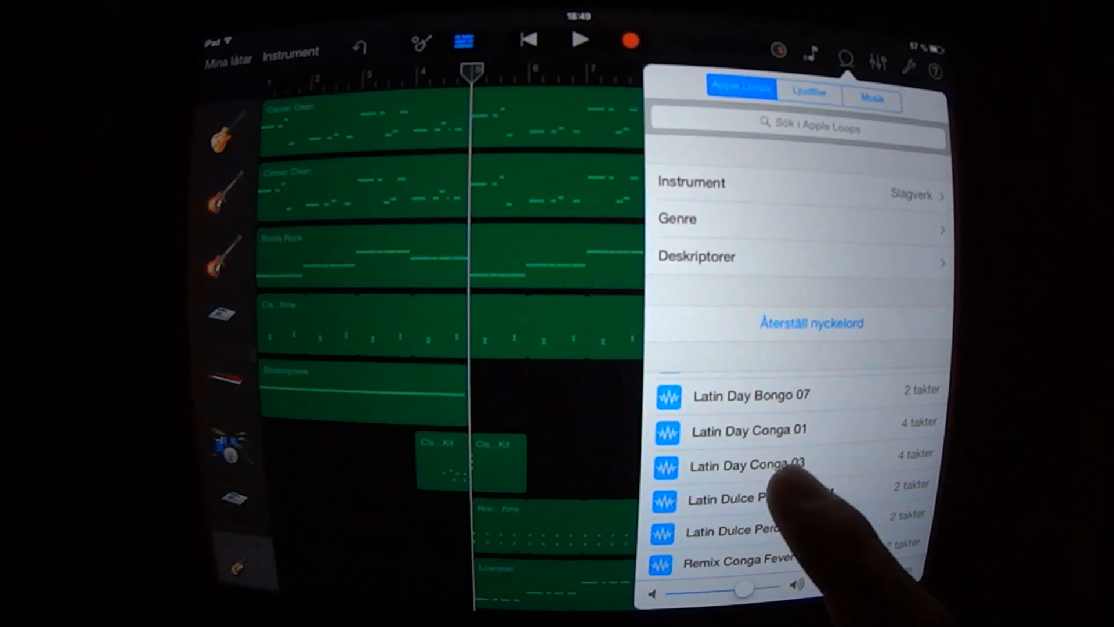
click(747, 463)
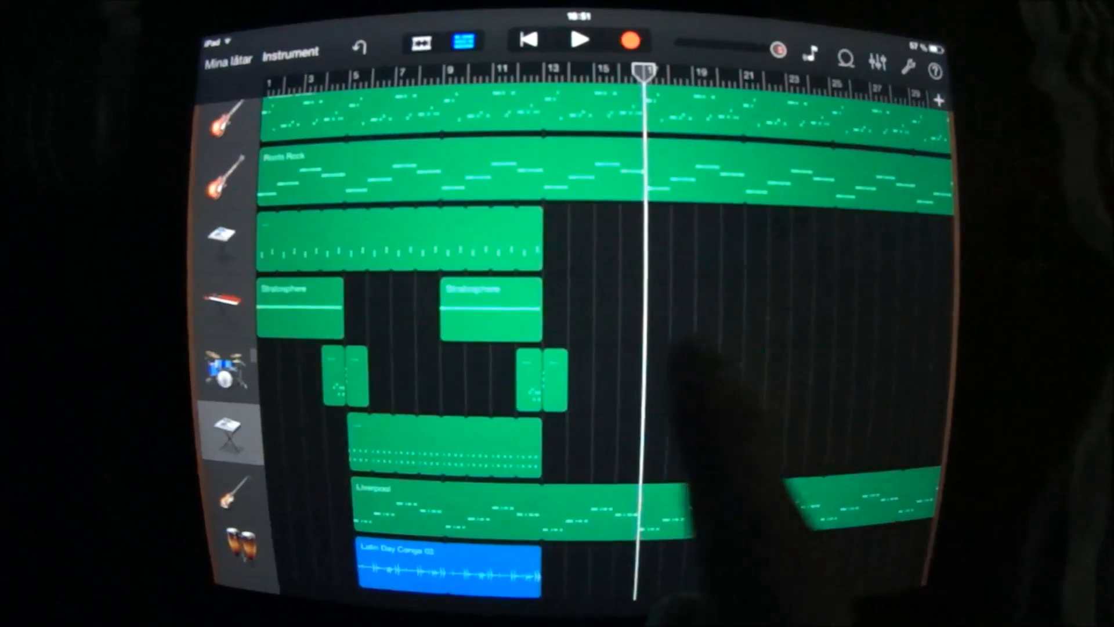
Step: Paste the Stratosphere and Classic Studio Kit regions later in the song and select the copied kit region
click(486, 305)
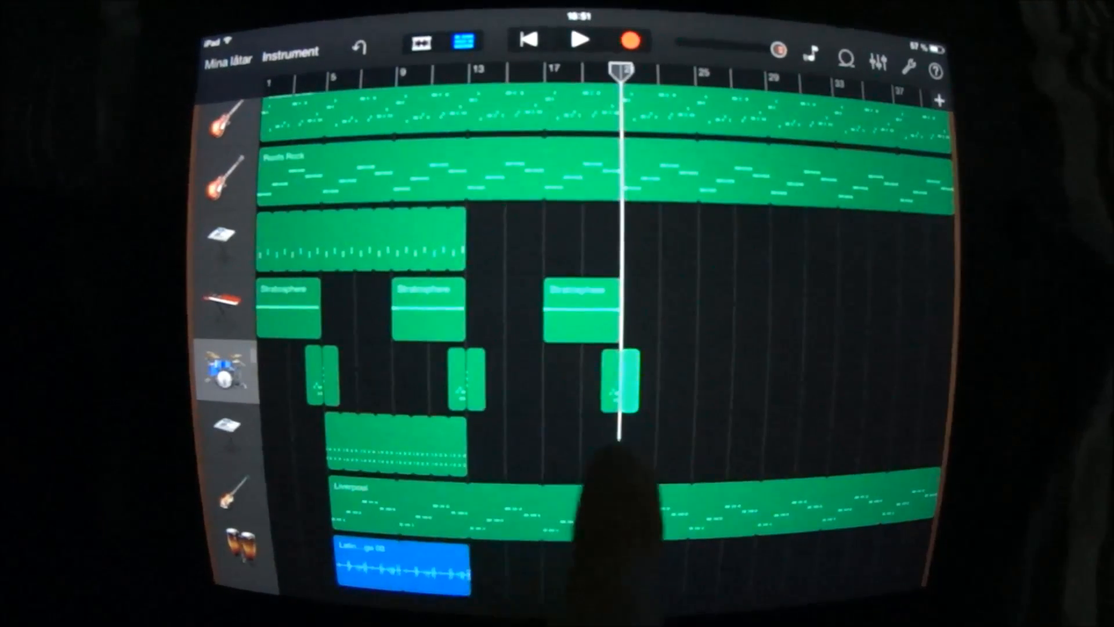
click(362, 248)
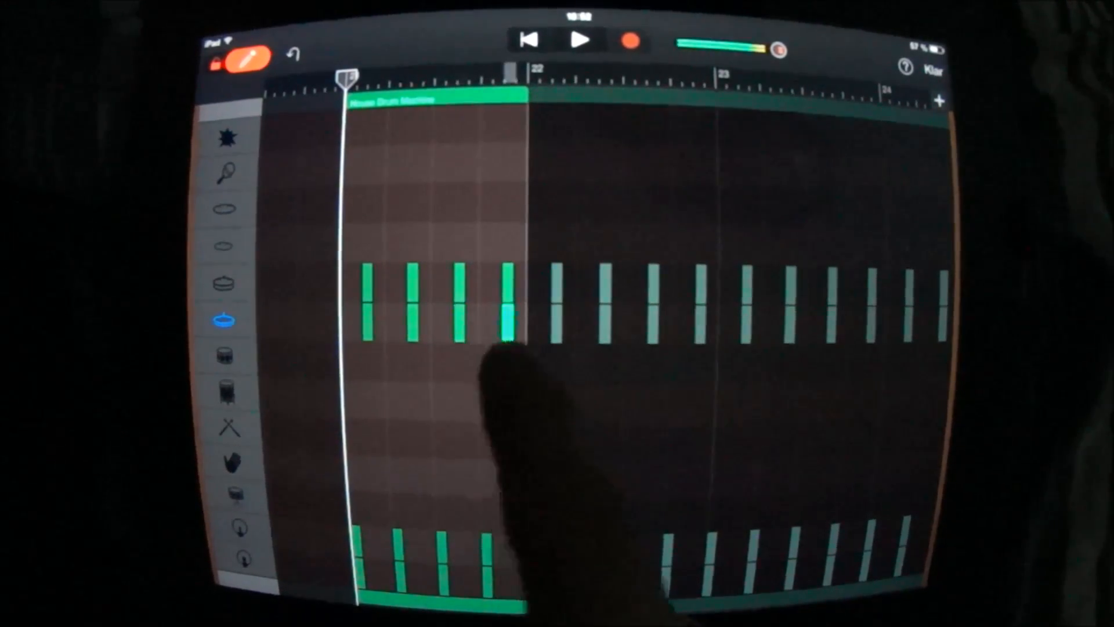
Step: Add a hit to the House Drum Machine pattern in the drum grid near bar 21
click(580, 41)
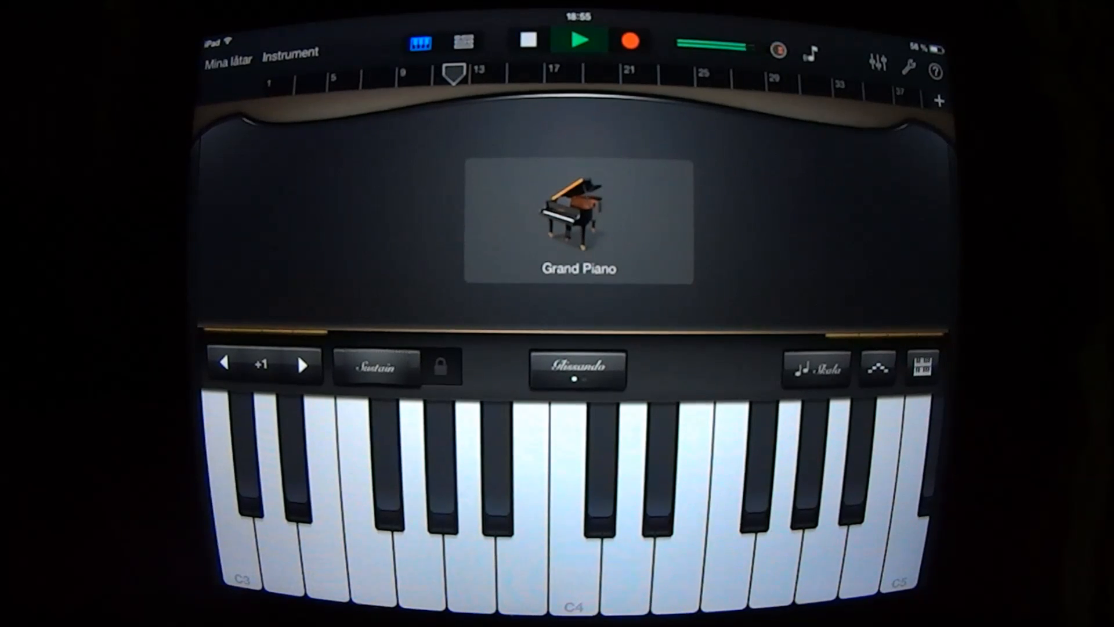
Step: Play two Grand Piano notes by hand while the song keeps playing
click(575, 512)
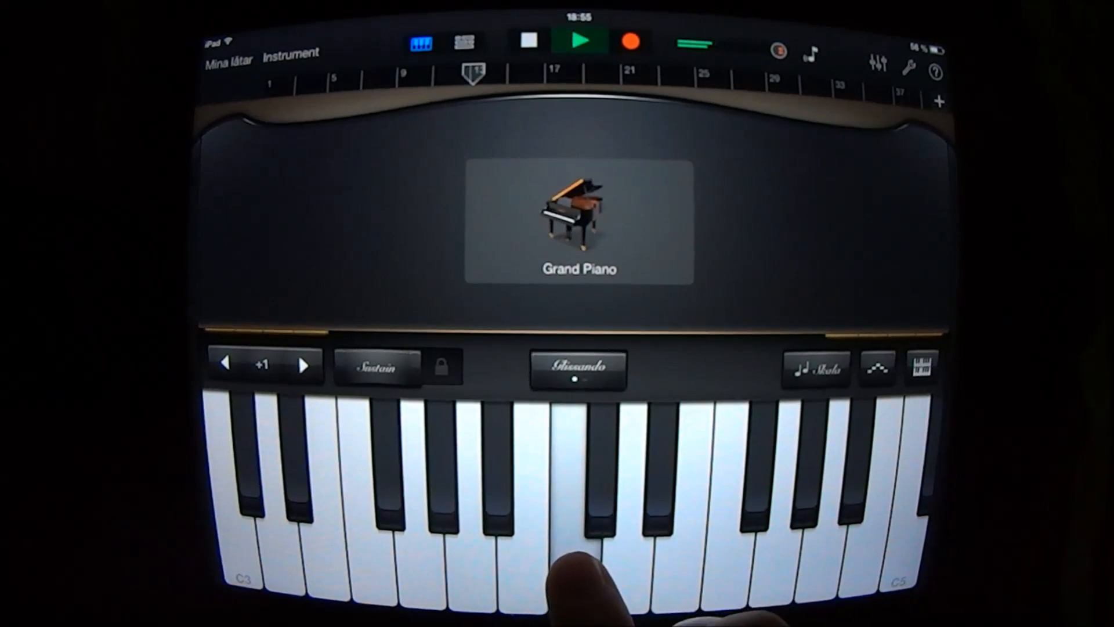
click(562, 498)
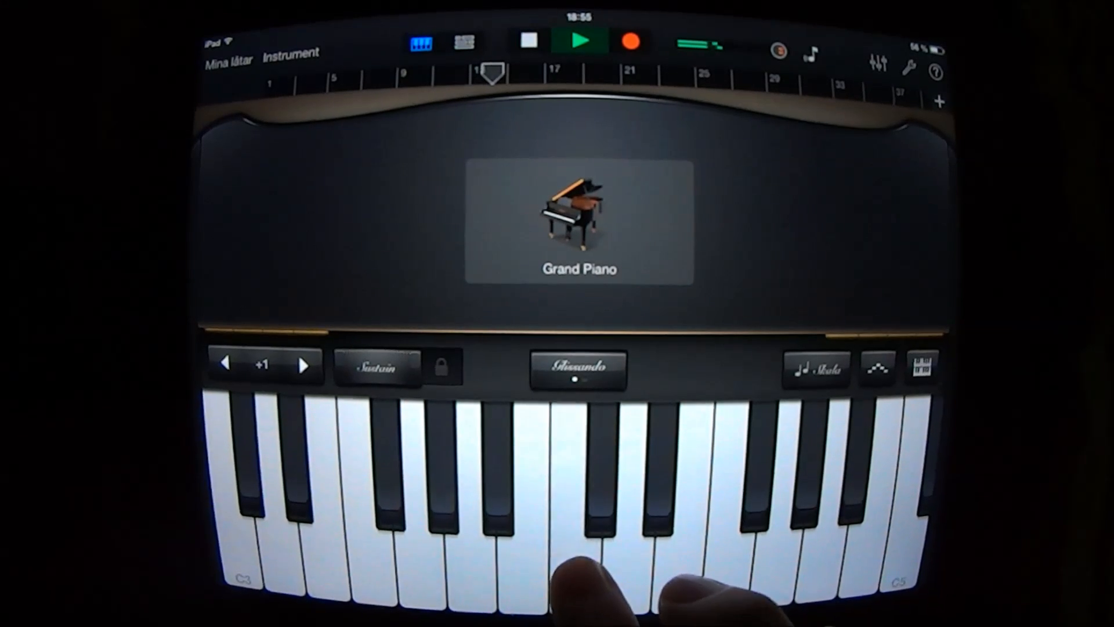